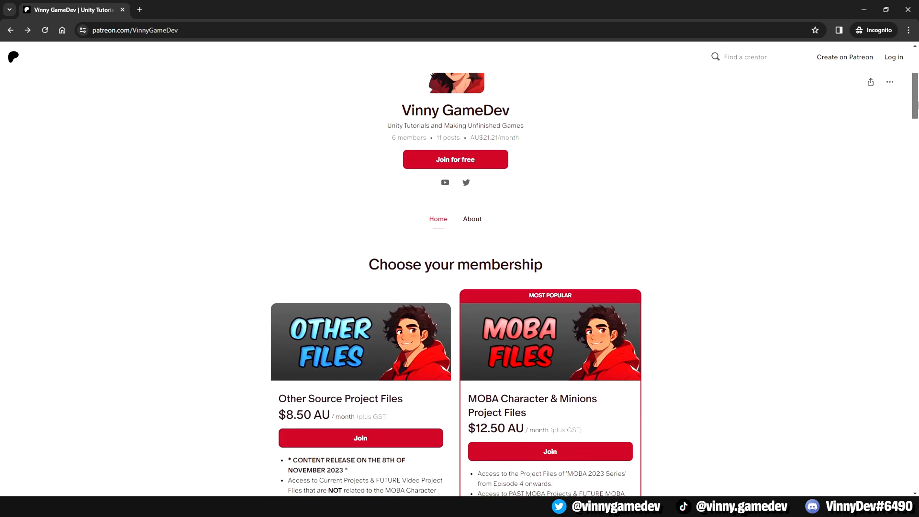
# Inspect the Obstacle Tilemap's components and briefly check the Tile Palette tab
pyautogui.scroll(-3)
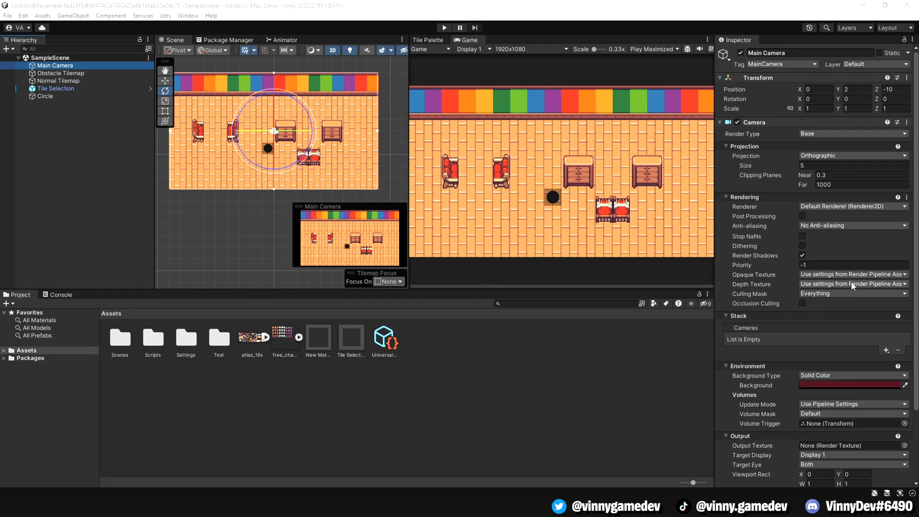
pyautogui.scroll(-3)
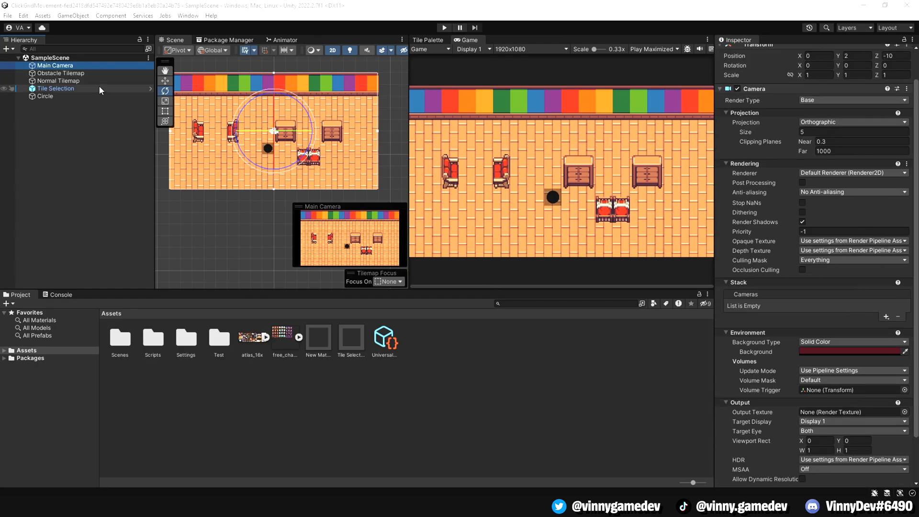
pyautogui.click(61, 73)
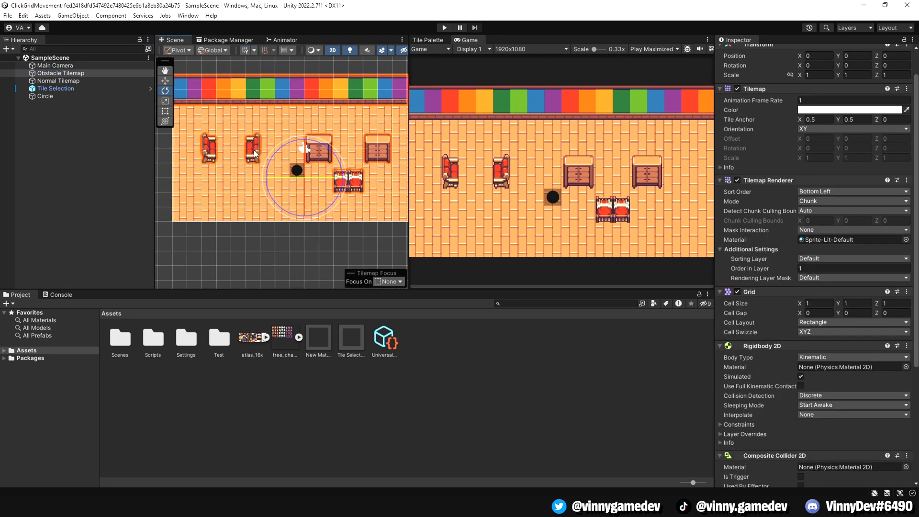
pyautogui.click(428, 40)
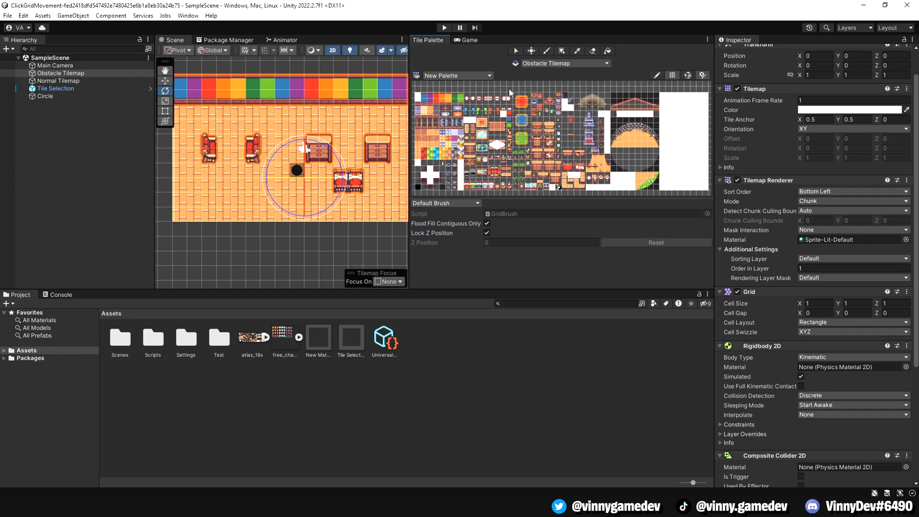
pyautogui.click(468, 40)
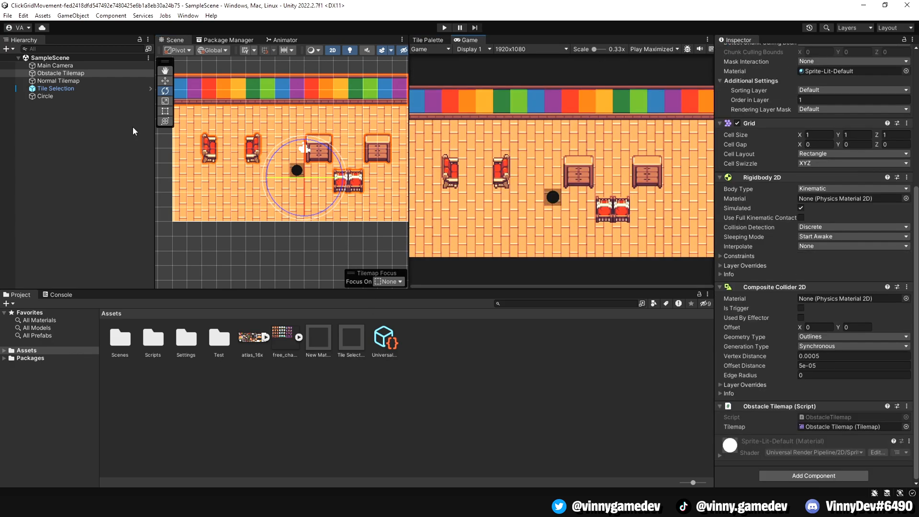
# Select Normal Tilemap and review its components in the Inspector
pyautogui.click(59, 81)
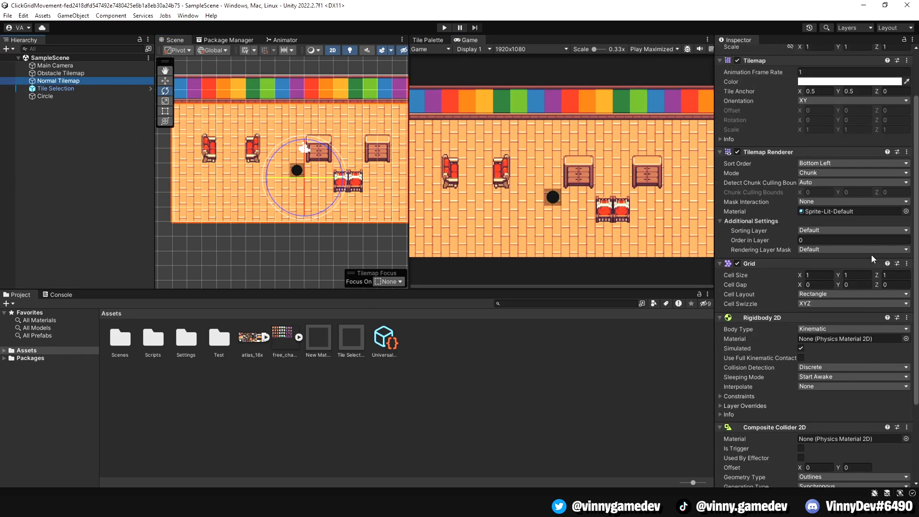
pyautogui.click(58, 80)
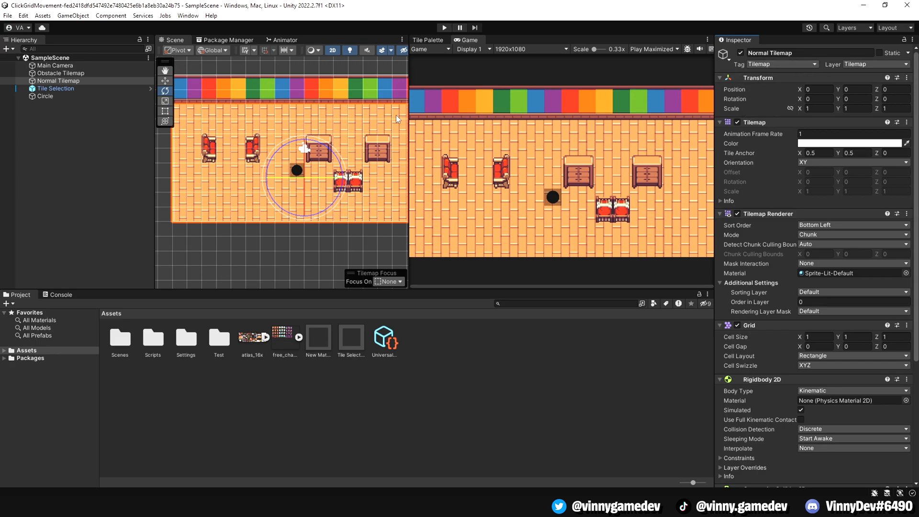
pyautogui.click(55, 88)
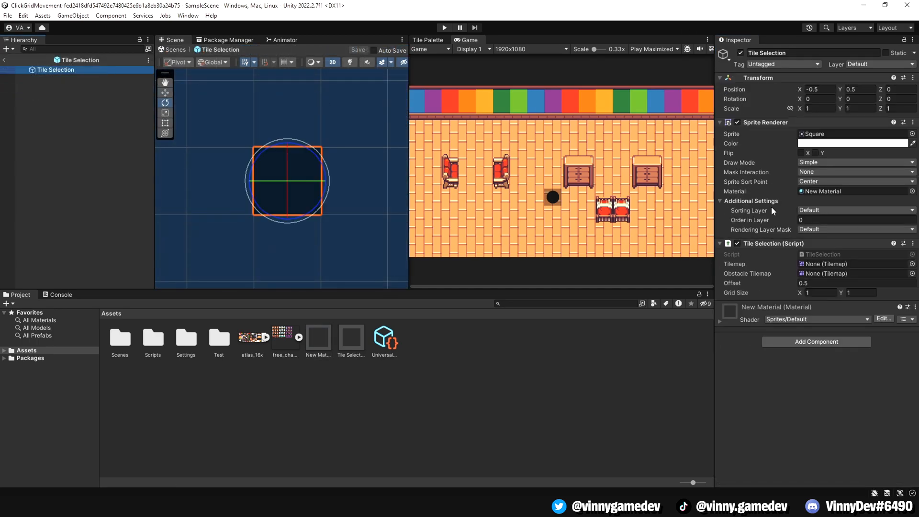
# Open the Tile Selection prefab to view its square sprite and empty tilemap references
pyautogui.click(45, 96)
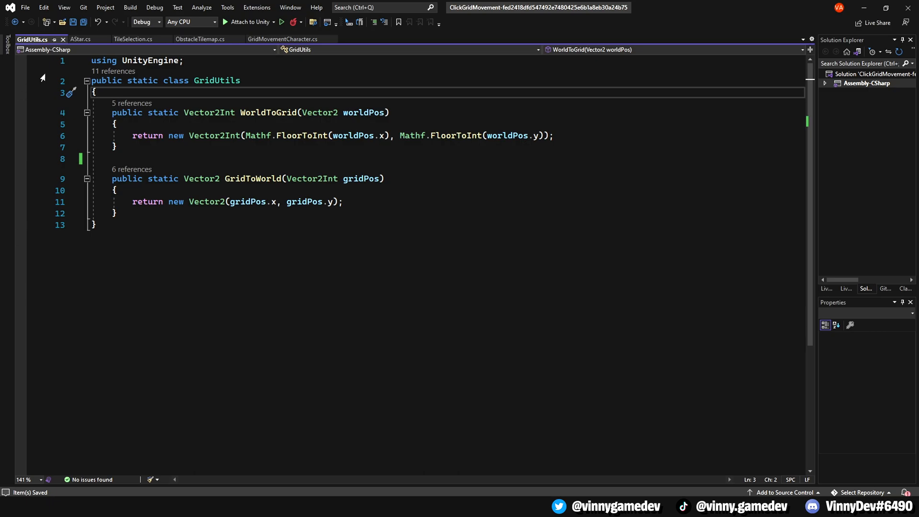
# Move from GridUtils' WorldToGrid and GridToWorld methods to the AStar script
pyautogui.click(80, 38)
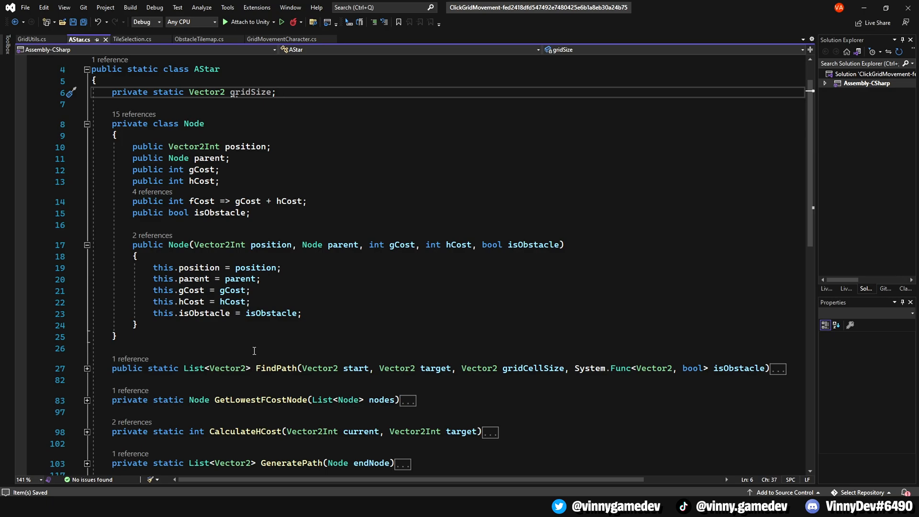
# Expand AStar's FindPath method and scroll through its pathfinding loop
pyautogui.click(276, 92)
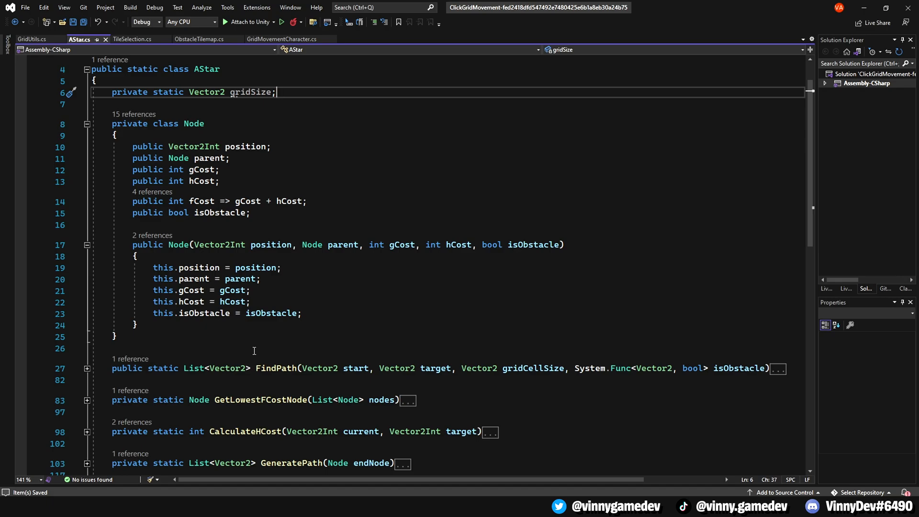
pyautogui.scroll(-3)
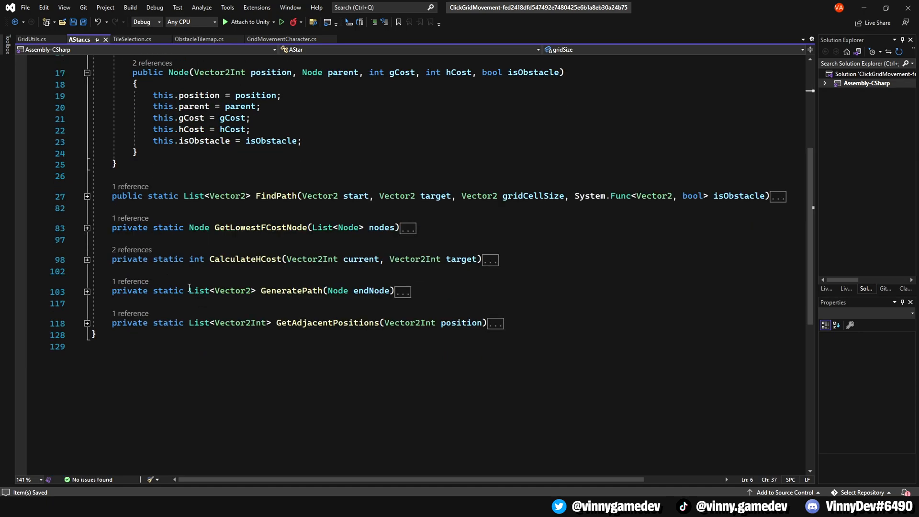
pyautogui.click(86, 197)
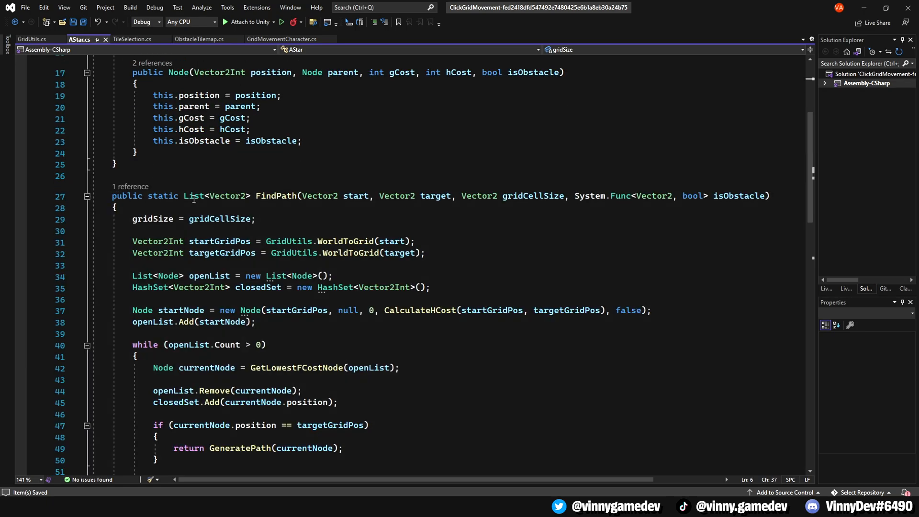
pyautogui.scroll(-3)
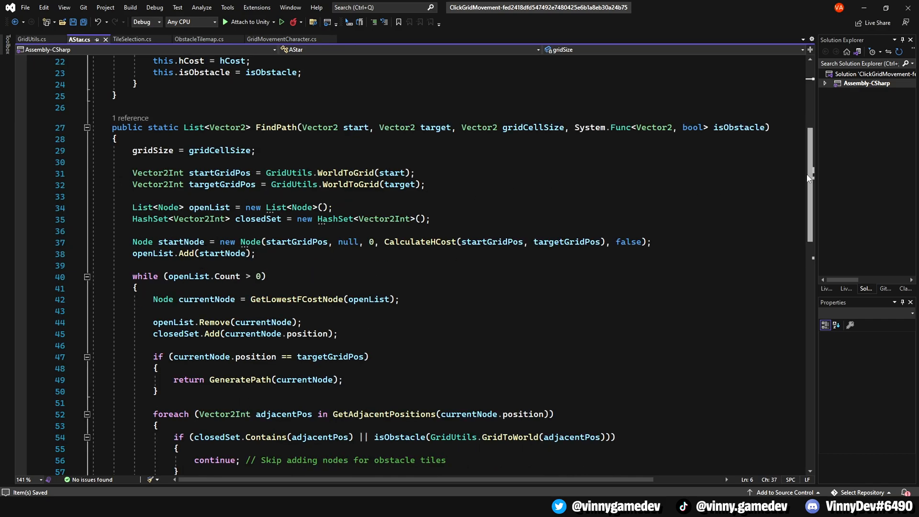
pyautogui.scroll(-3)
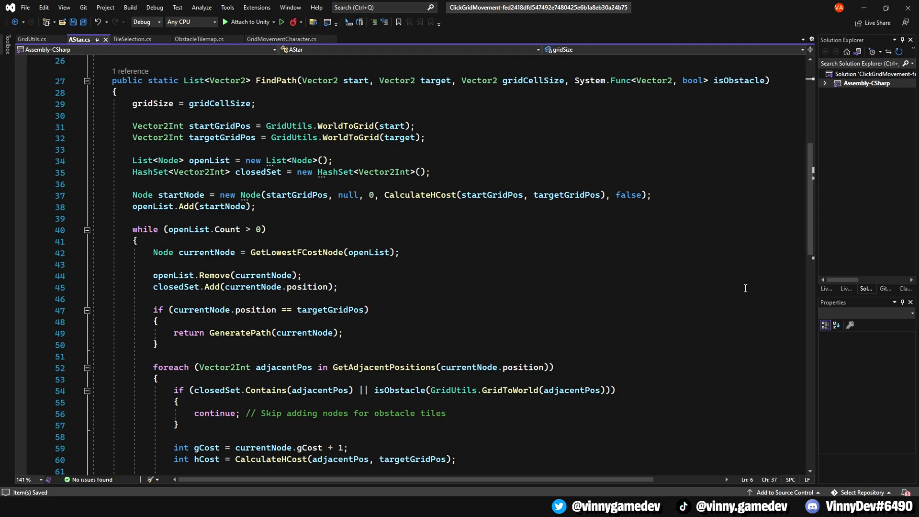
pyautogui.moveTo(672, 268)
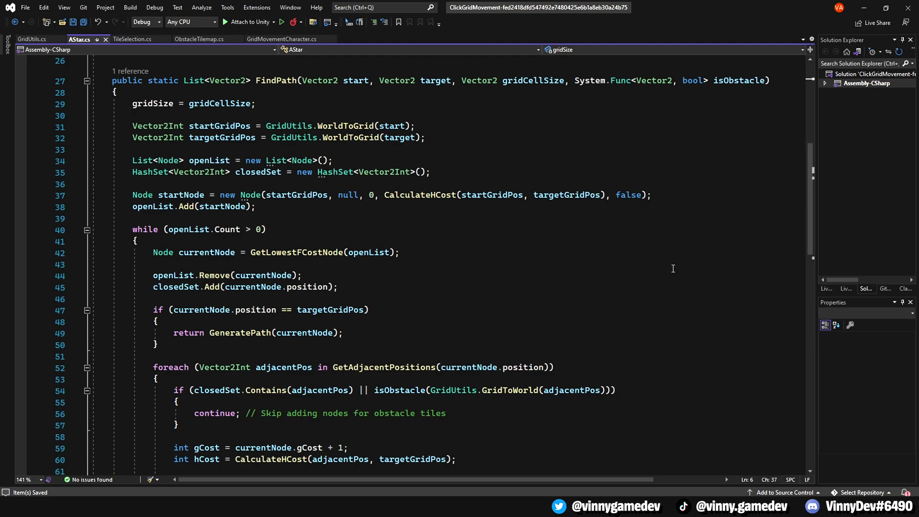
# Scroll further down and expand the GetLowestFCostNode method
pyautogui.scroll(-3)
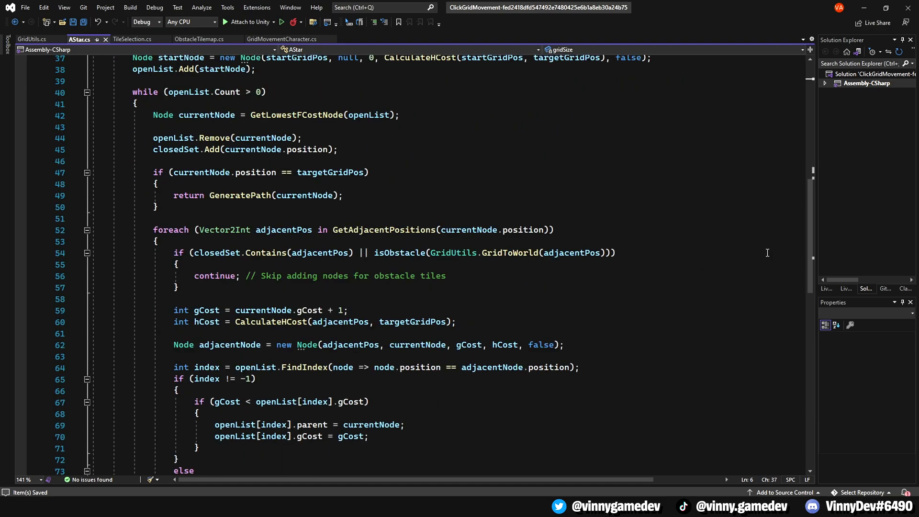
pyautogui.scroll(-3)
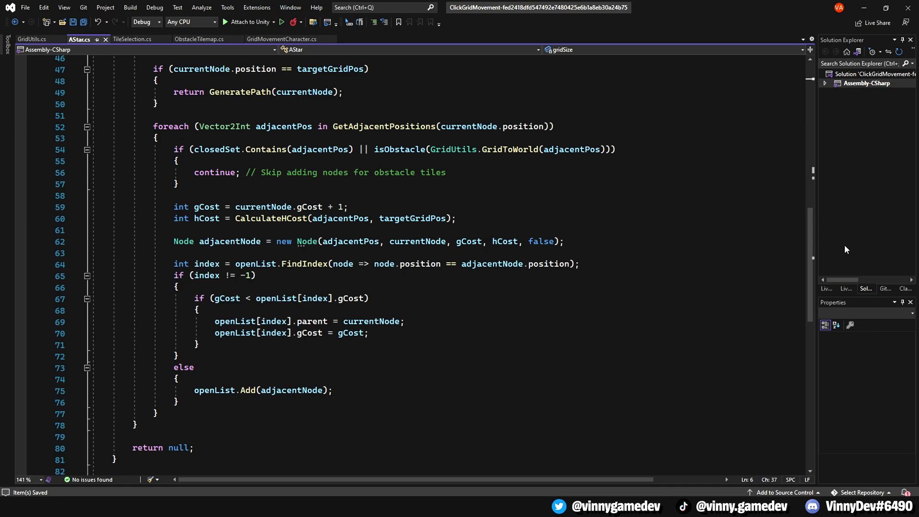
pyautogui.scroll(-3)
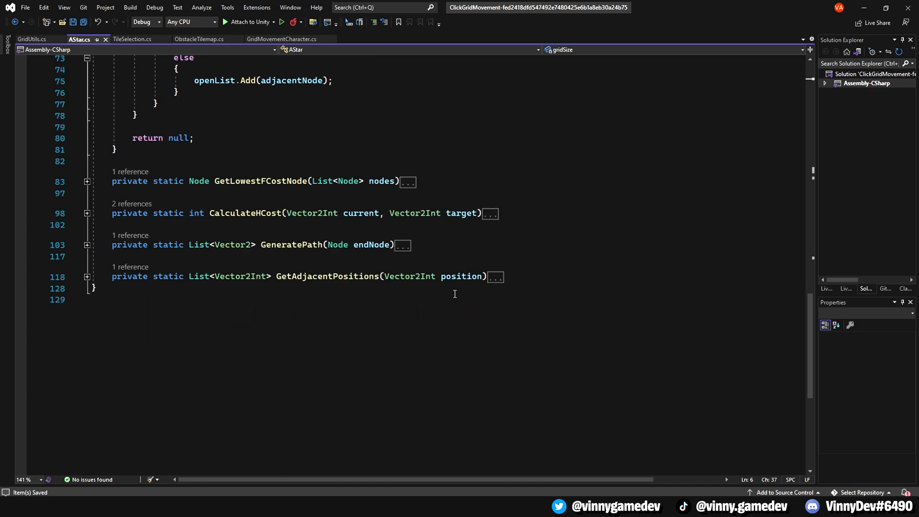
pyautogui.click(87, 181)
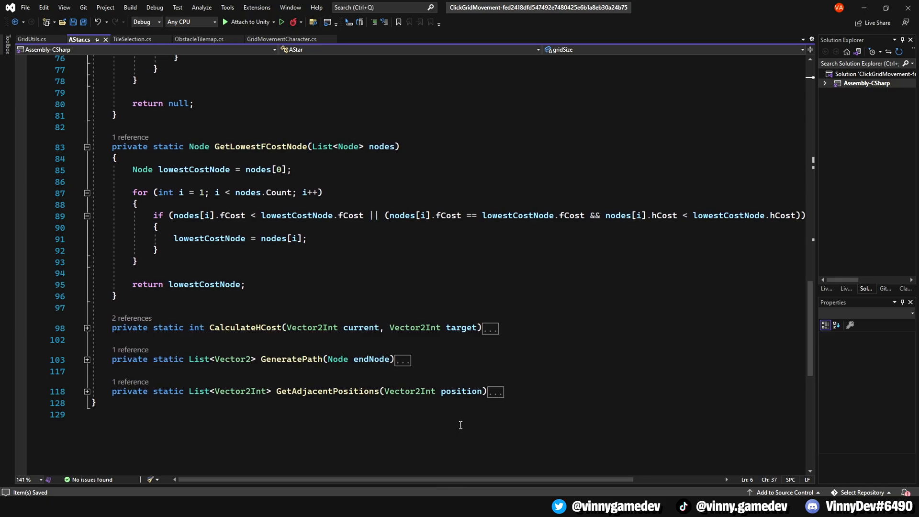
pyautogui.click(86, 327)
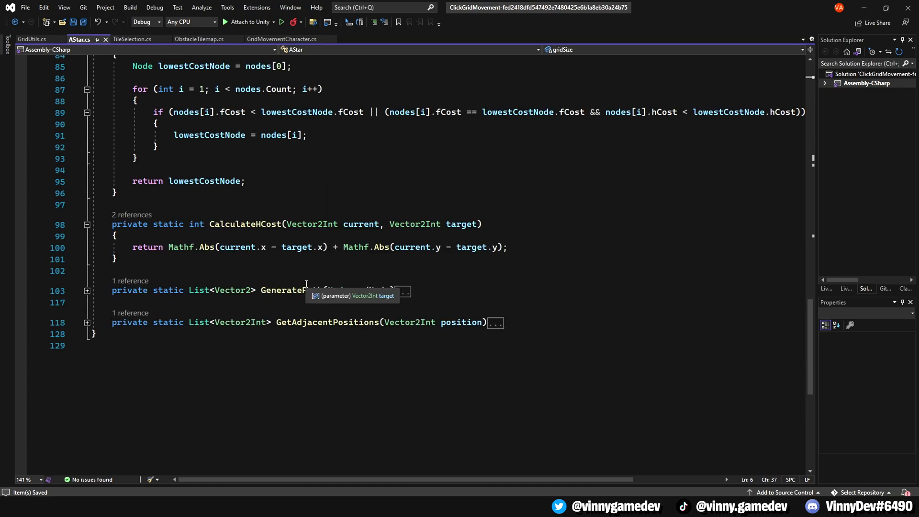
pyautogui.click(86, 290)
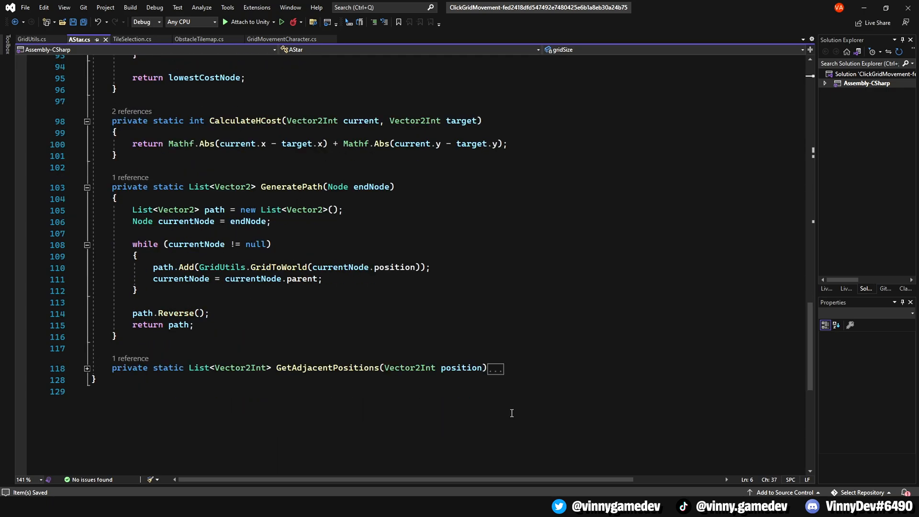
pyautogui.click(494, 369)
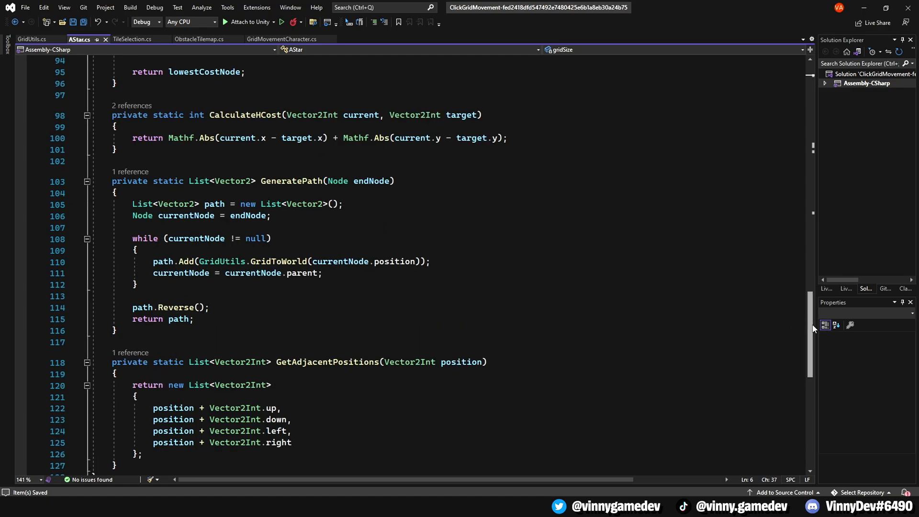
pyautogui.scroll(-3)
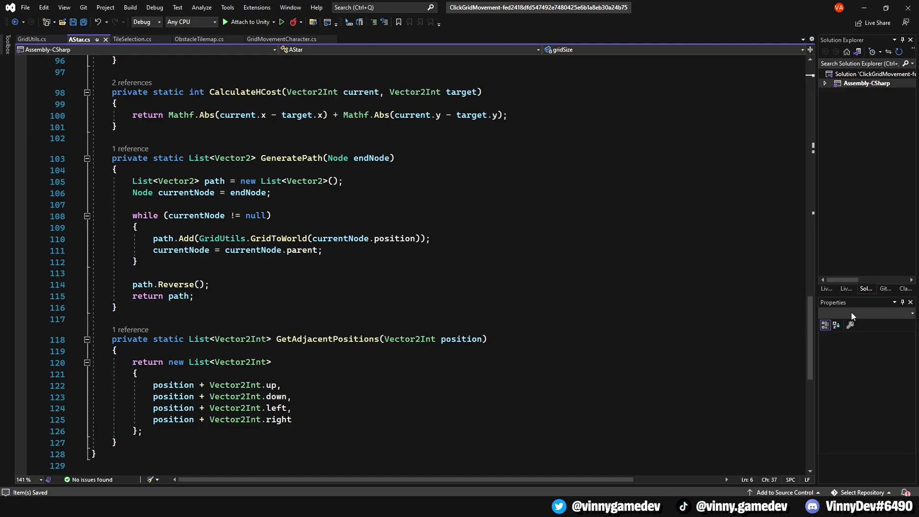
pyautogui.moveTo(855, 317)
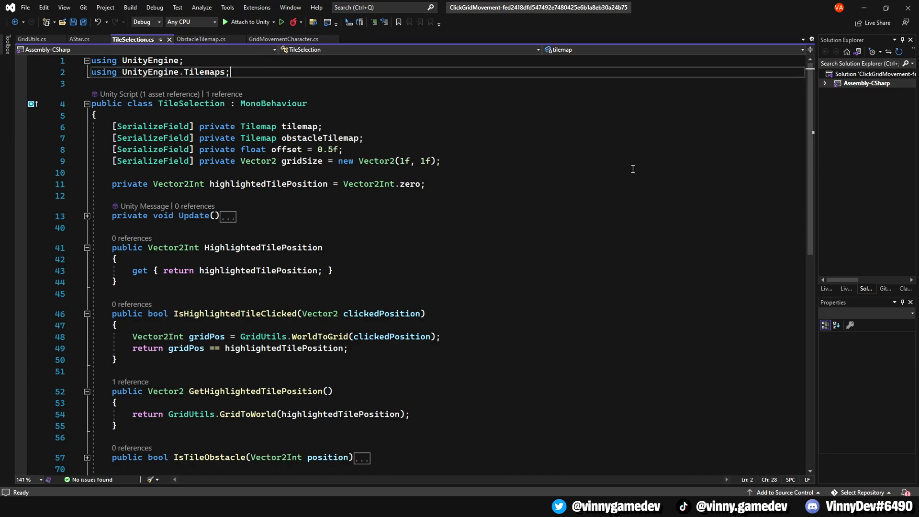
pyautogui.moveTo(790, 190)
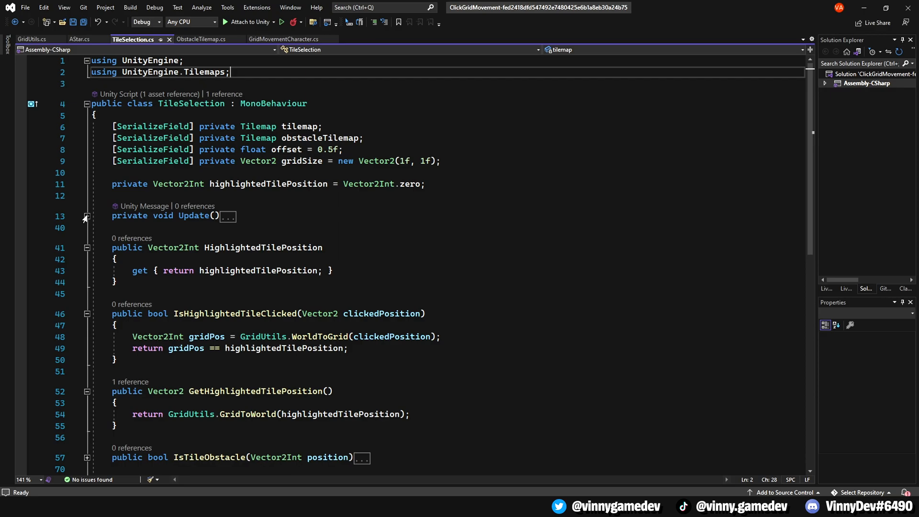
# Expand TileSelection's Update method and scroll through its code
pyautogui.click(83, 218)
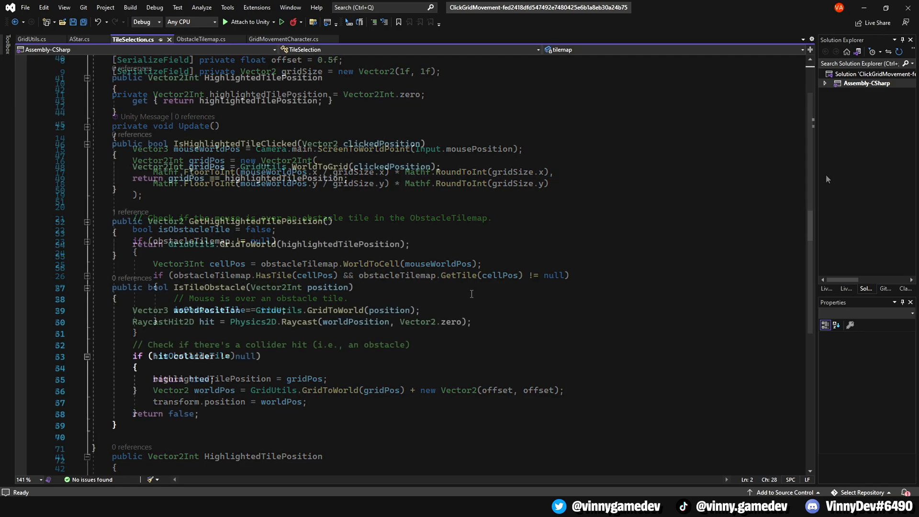
pyautogui.scroll(-3)
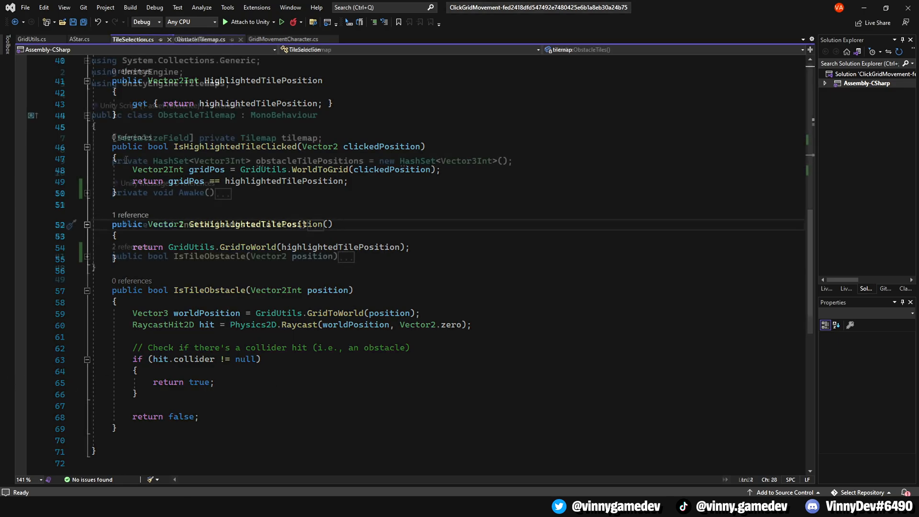
# In ObstacleTilemap.cs, expand Awake and scroll through InitializeObstacleTiles and IsTileObstacle
pyautogui.click(199, 39)
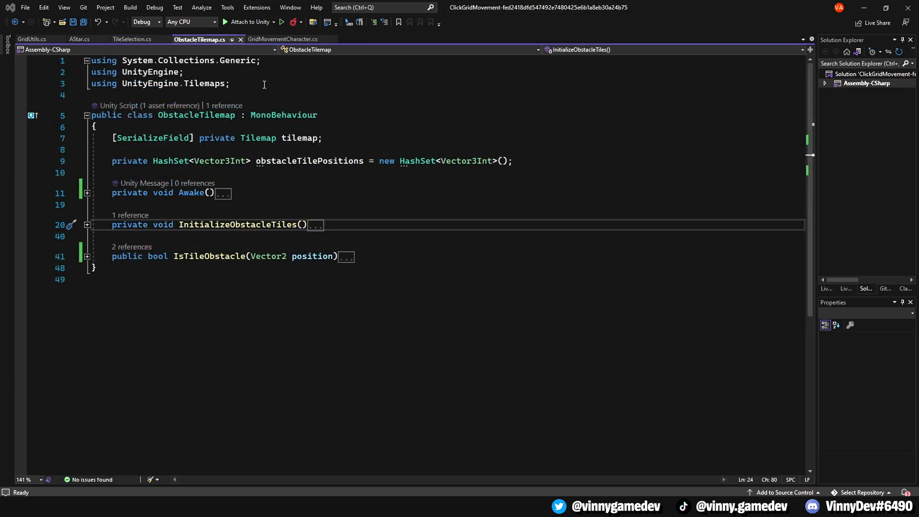
pyautogui.tripleClick(159, 83)
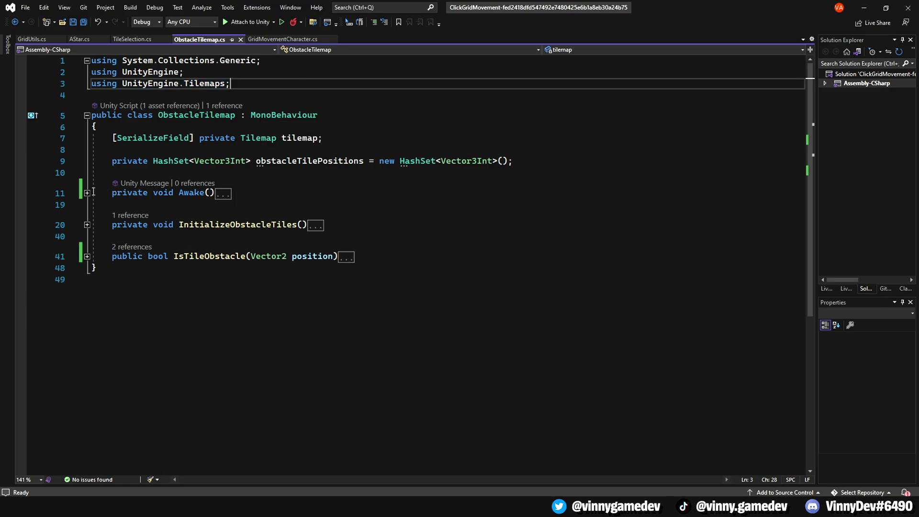
pyautogui.click(87, 192)
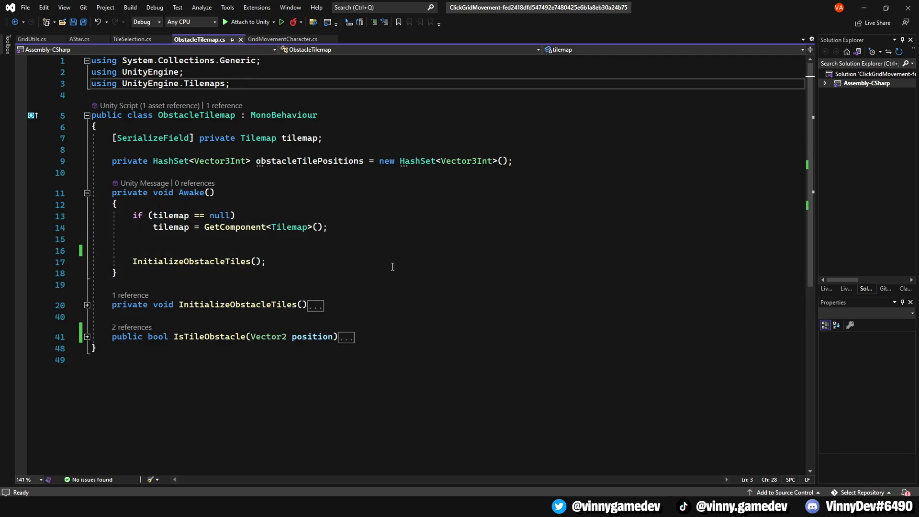
pyautogui.moveTo(403, 272)
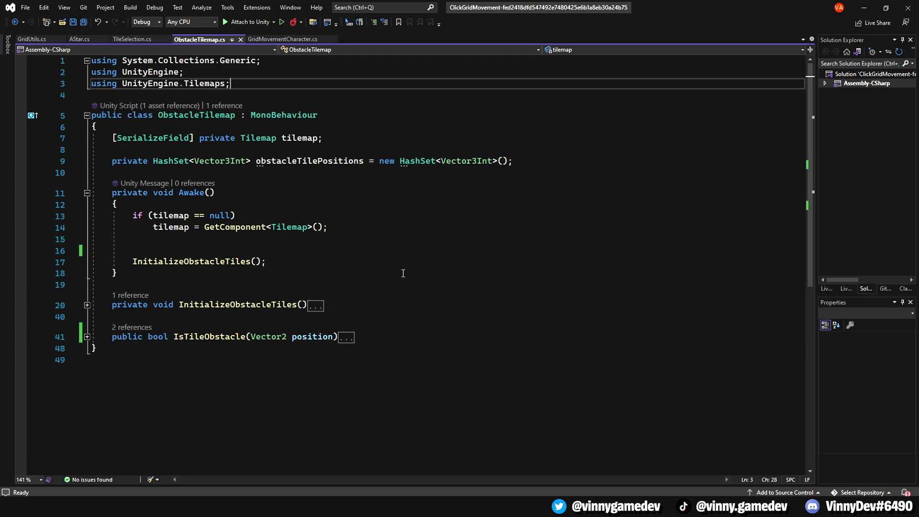
pyautogui.scroll(-3)
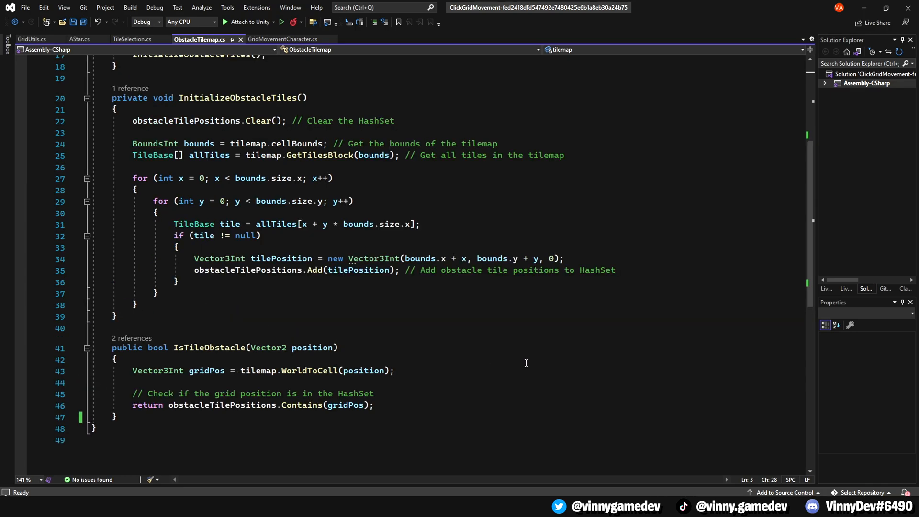
pyautogui.moveTo(547, 360)
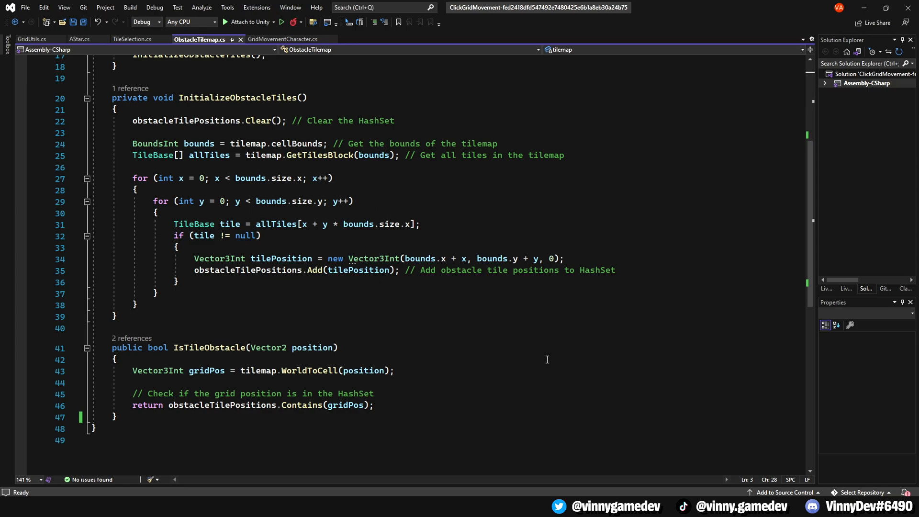
pyautogui.click(284, 40)
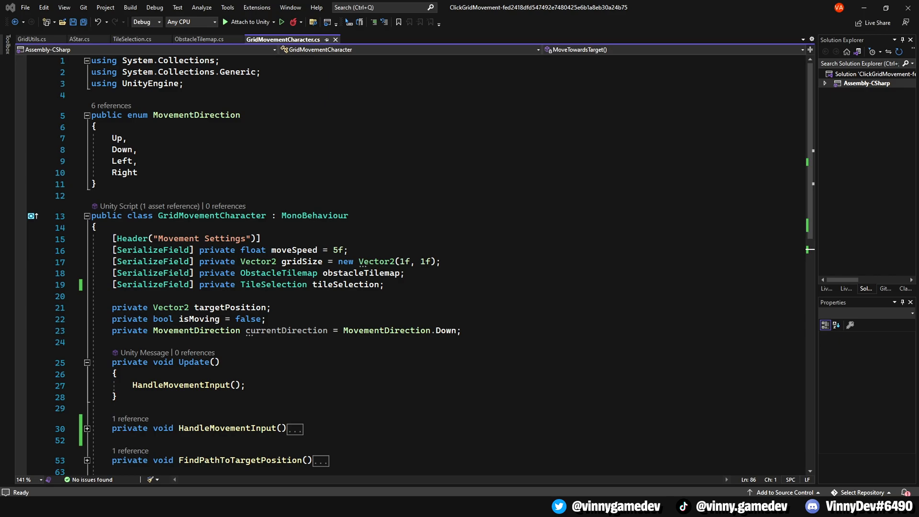
# Expand HandleMovementInput and scroll through FindPathToTargetPosition, MoveAlongPath and MoveTowardsTarget
pyautogui.click(144, 408)
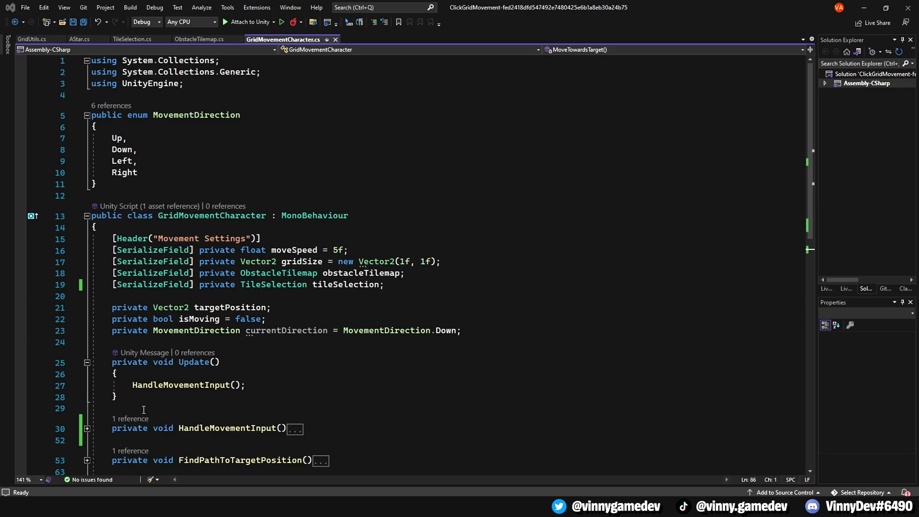
pyautogui.moveTo(333, 383)
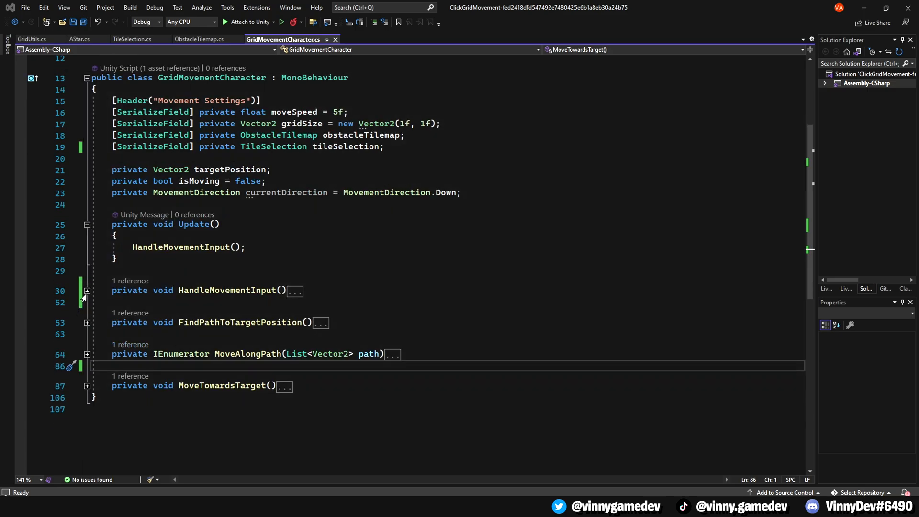
pyautogui.click(86, 290)
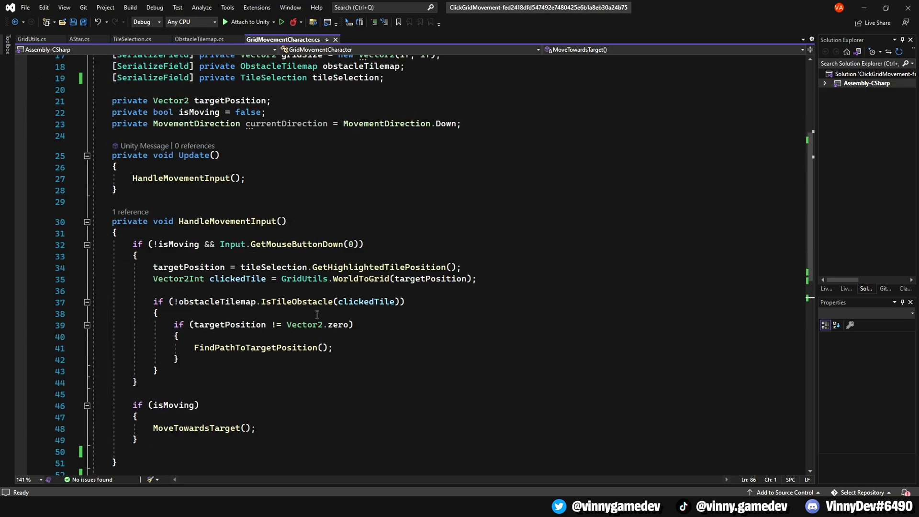
pyautogui.scroll(-3)
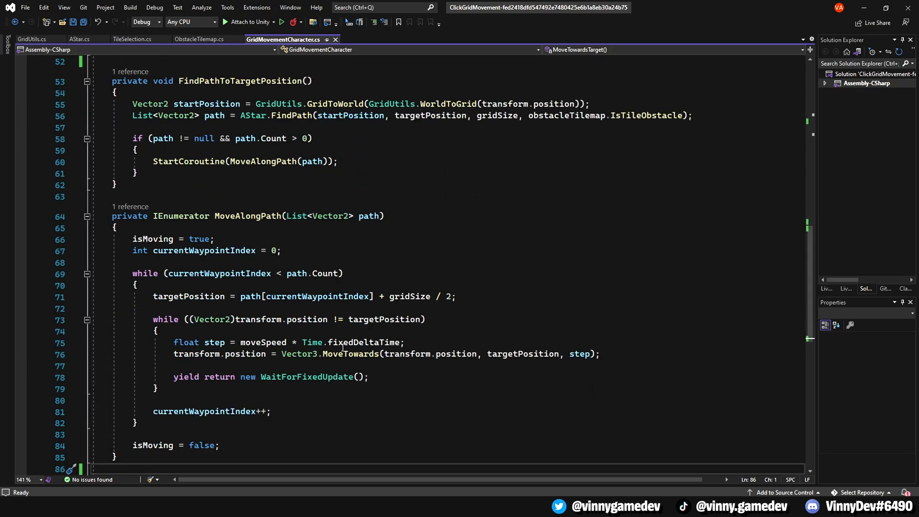
pyautogui.scroll(-3)
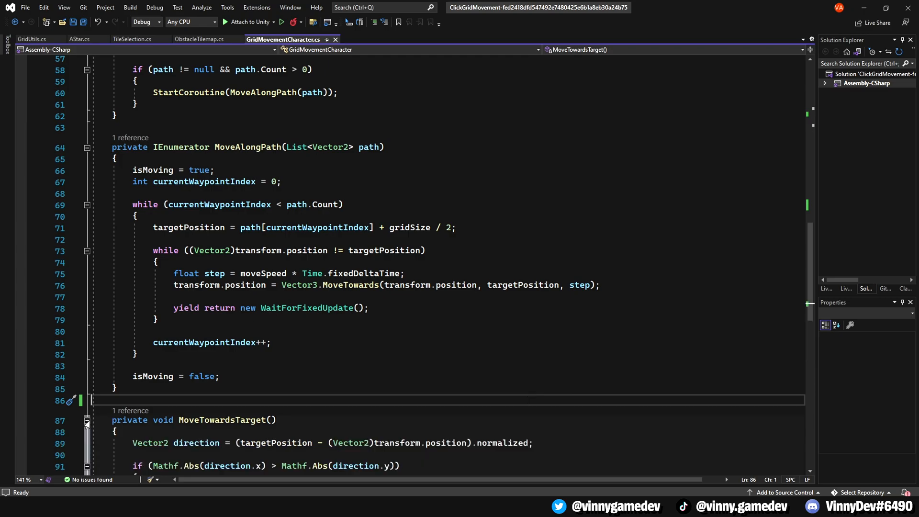
pyautogui.scroll(-3)
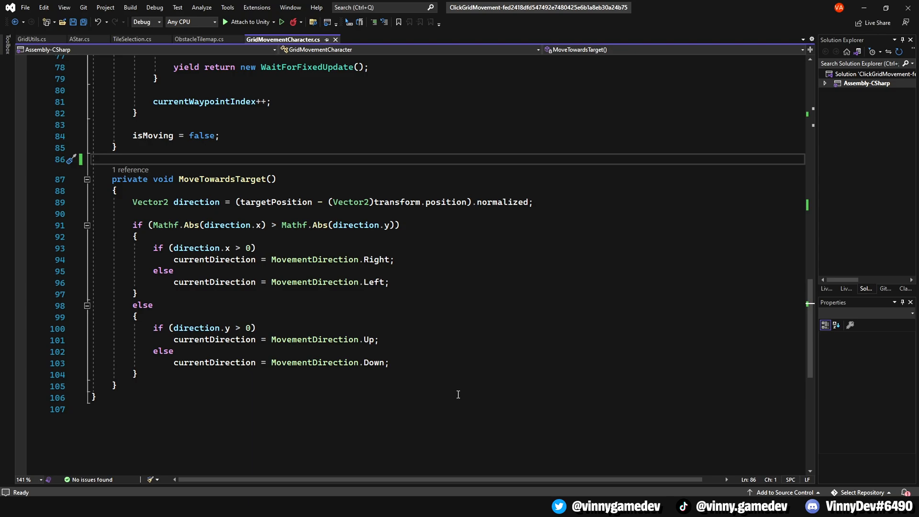
pyautogui.moveTo(473, 453)
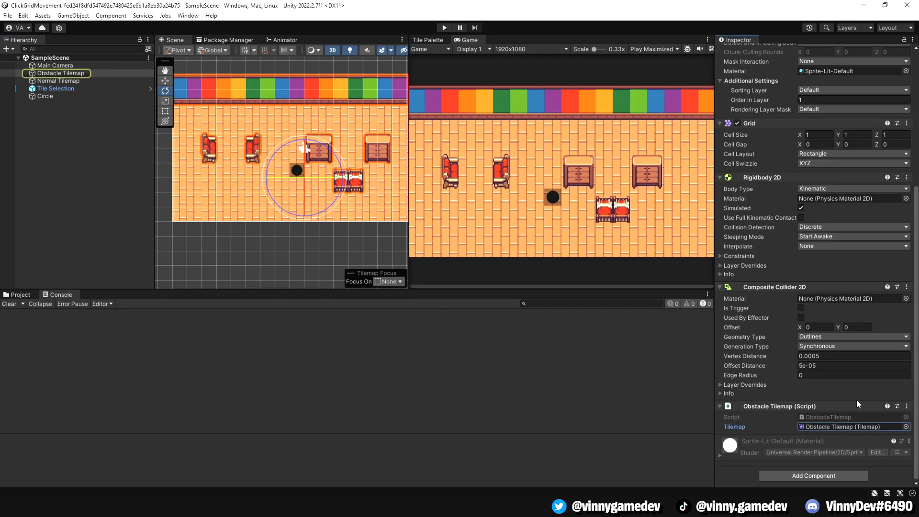
# Check Tile Selection, then view Circle's Grid Movement Character with speed 10
pyautogui.click(55, 88)
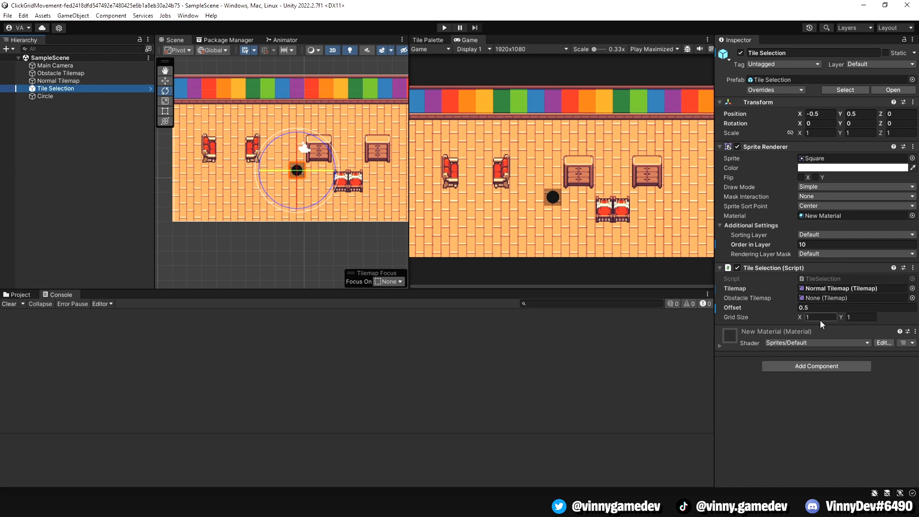
pyautogui.click(44, 96)
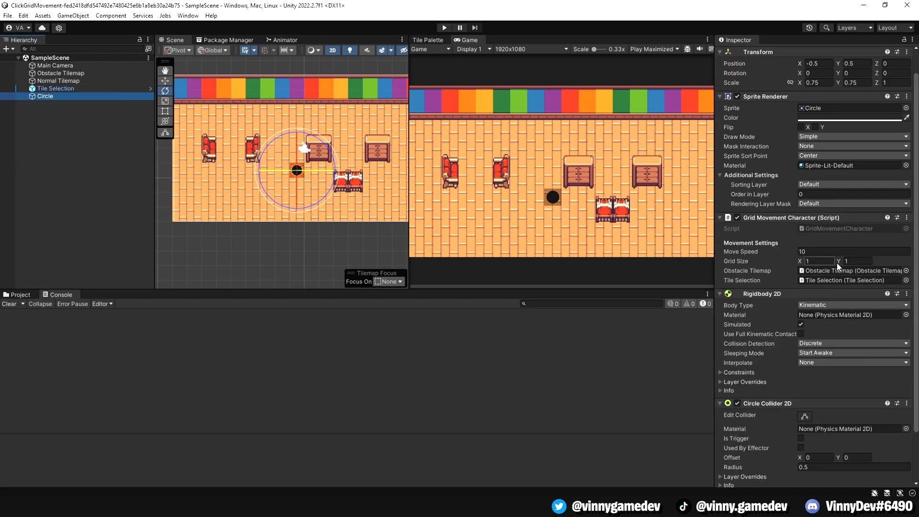